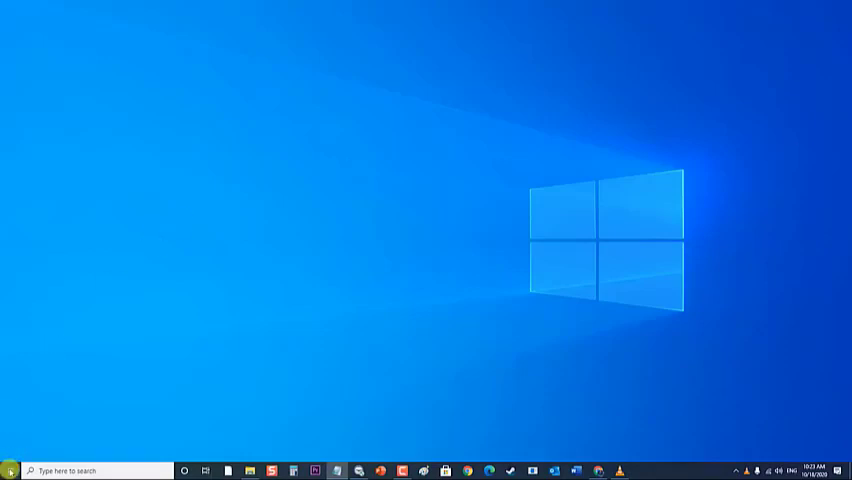
Restart the computer from the Start menu's Power options.
{"action": "left_click", "coordinate": [8, 464]}
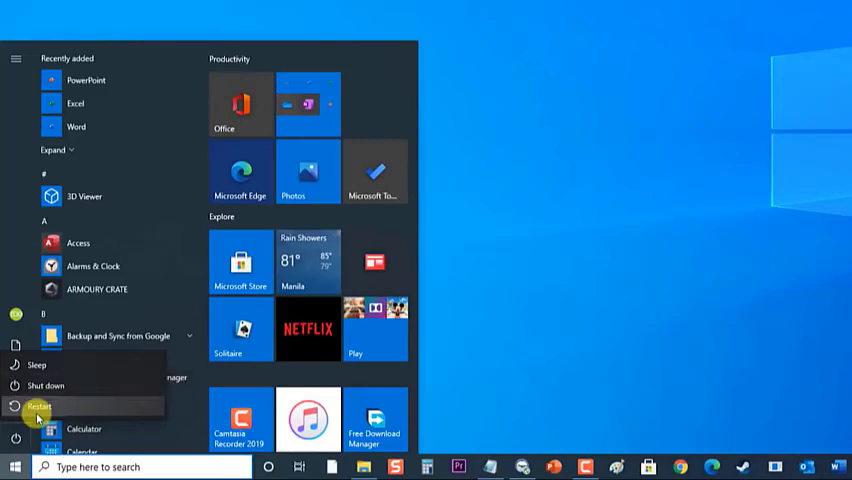
{"action": "left_click", "coordinate": [38, 400]}
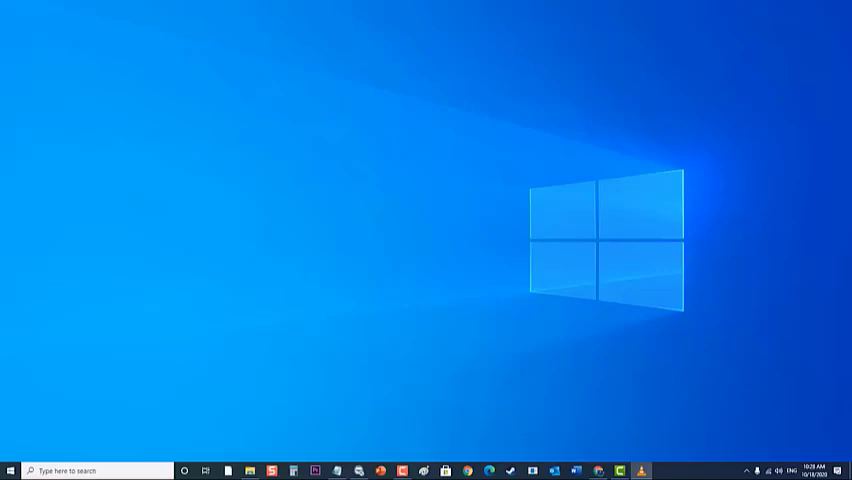
Reach Firewall & network protection under Windows Security in Update & Security settings.
{"action": "left_click", "coordinate": [12, 472]}
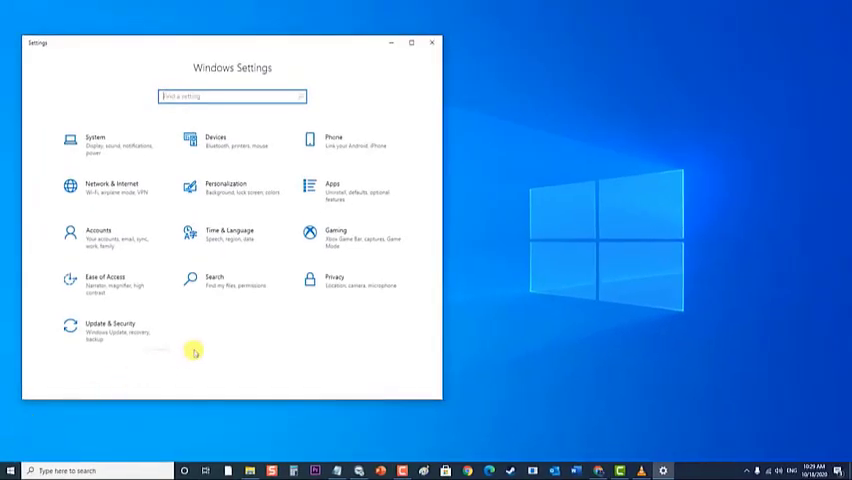
{"action": "mouse_move", "coordinate": [200, 352]}
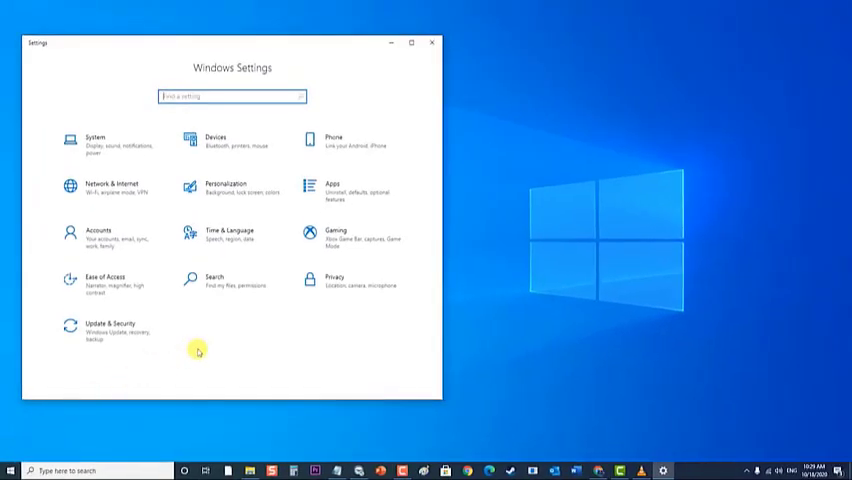
{"action": "mouse_move", "coordinate": [200, 352]}
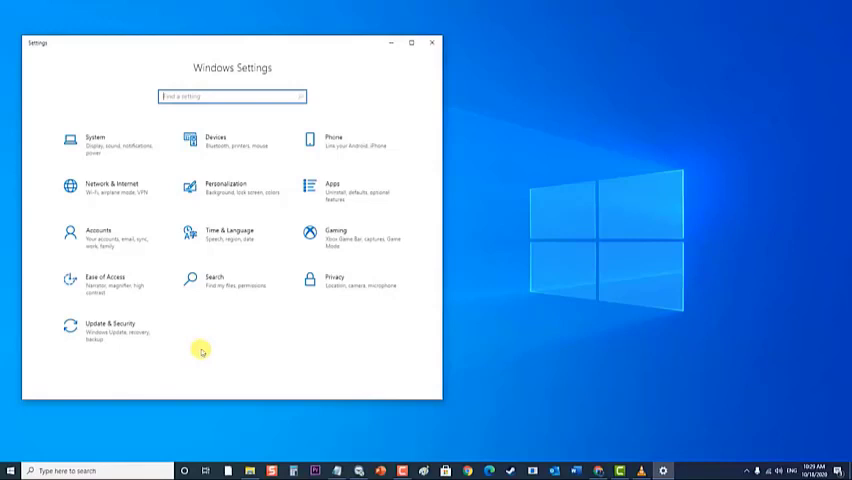
{"action": "left_click", "coordinate": [104, 324]}
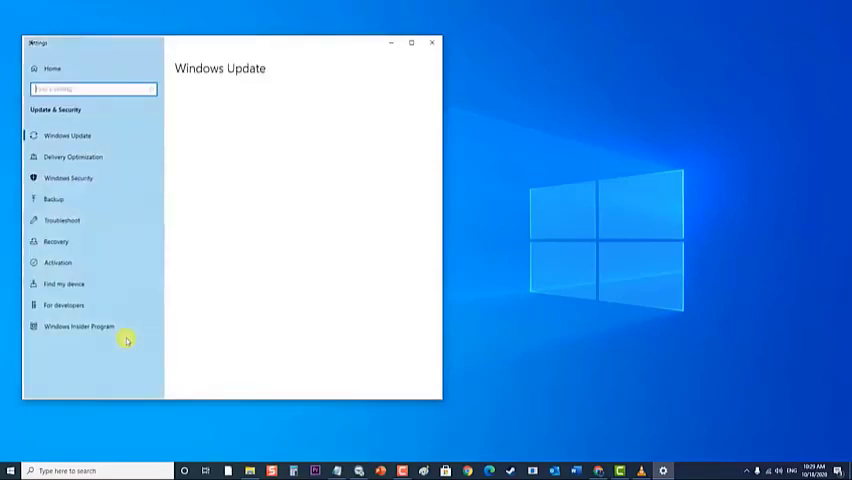
{"action": "left_click", "coordinate": [68, 136]}
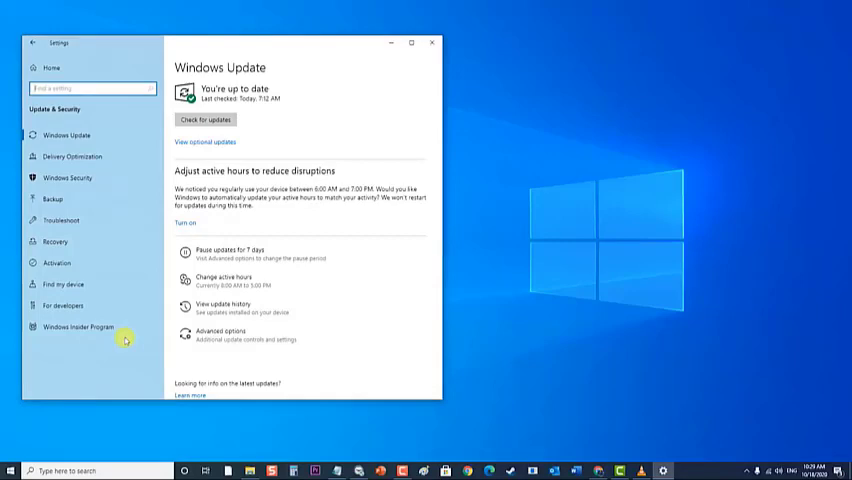
{"action": "left_click", "coordinate": [68, 176]}
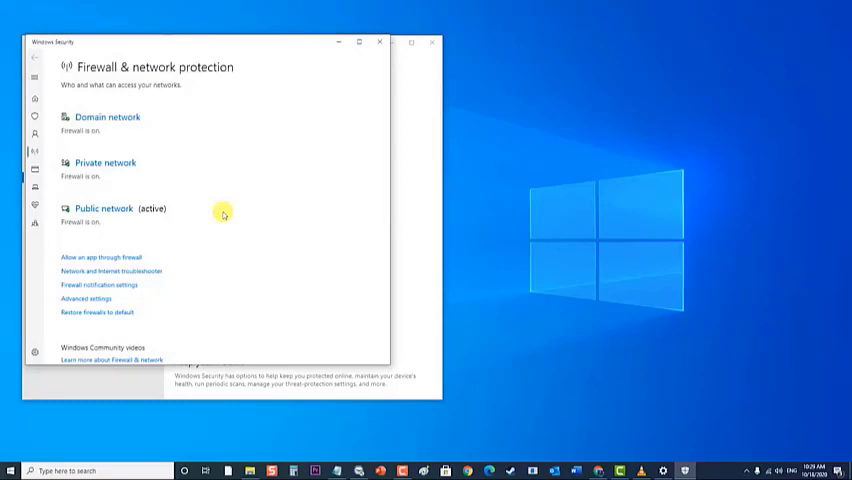
Switch off Microsoft Defender Firewall for the active public network and confirm.
{"action": "left_click", "coordinate": [104, 208]}
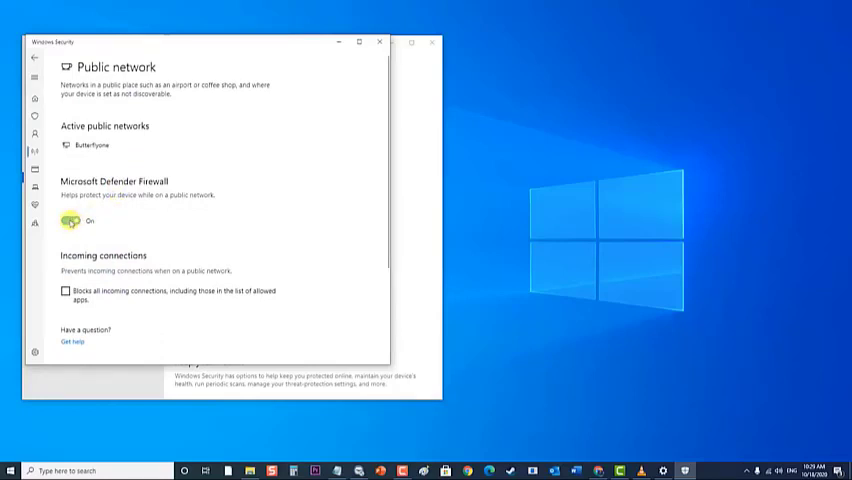
{"action": "left_click", "coordinate": [74, 218]}
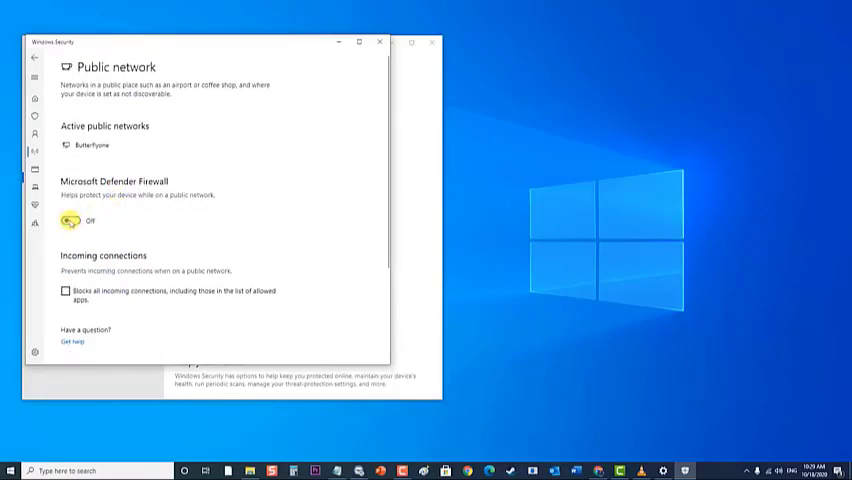
{"action": "left_click", "coordinate": [72, 220]}
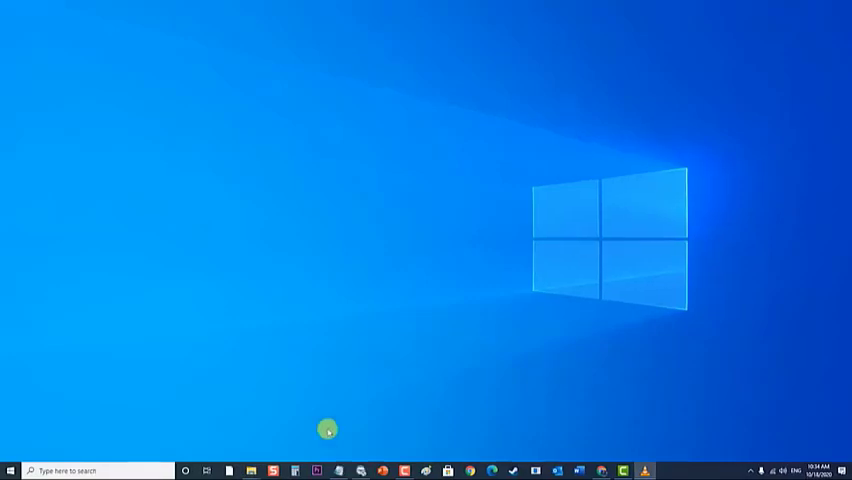
Reach the Windows Security section of Update & Security settings again.
{"action": "left_click", "coordinate": [12, 468]}
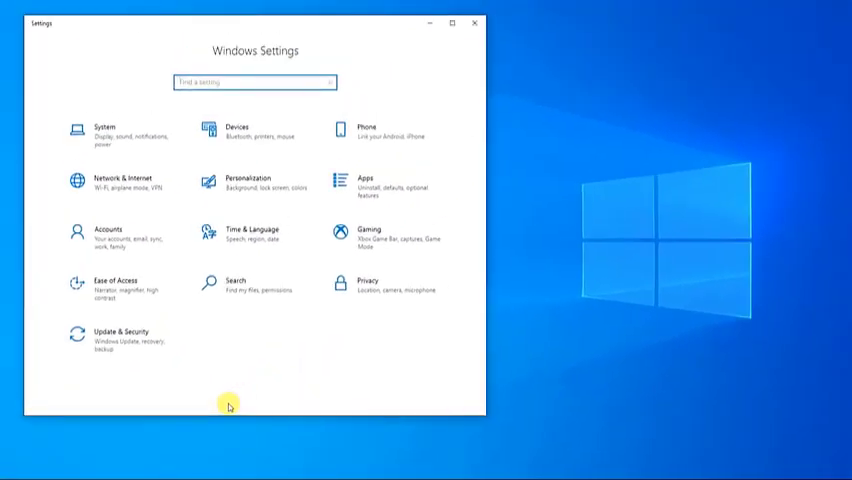
{"action": "left_click", "coordinate": [256, 80]}
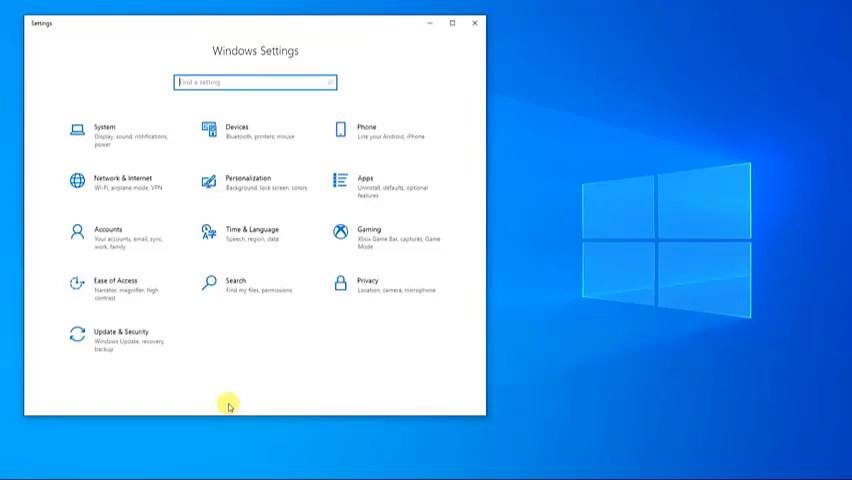
{"action": "mouse_move", "coordinate": [188, 344]}
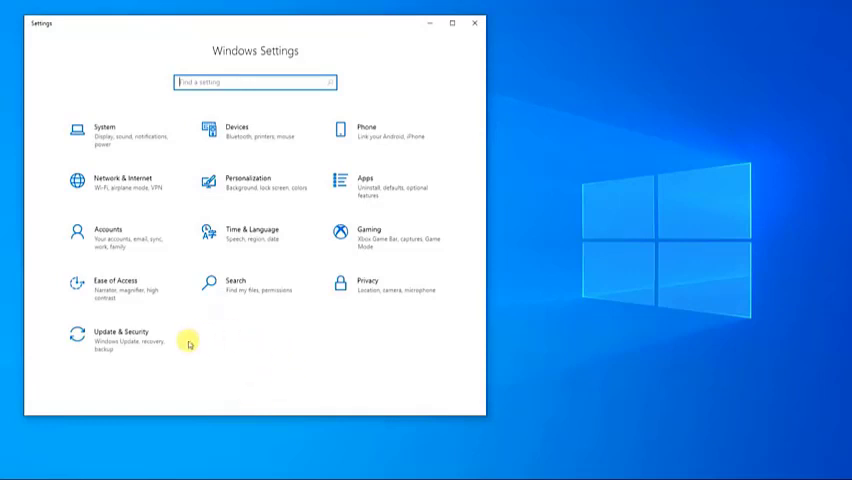
{"action": "left_click", "coordinate": [110, 336]}
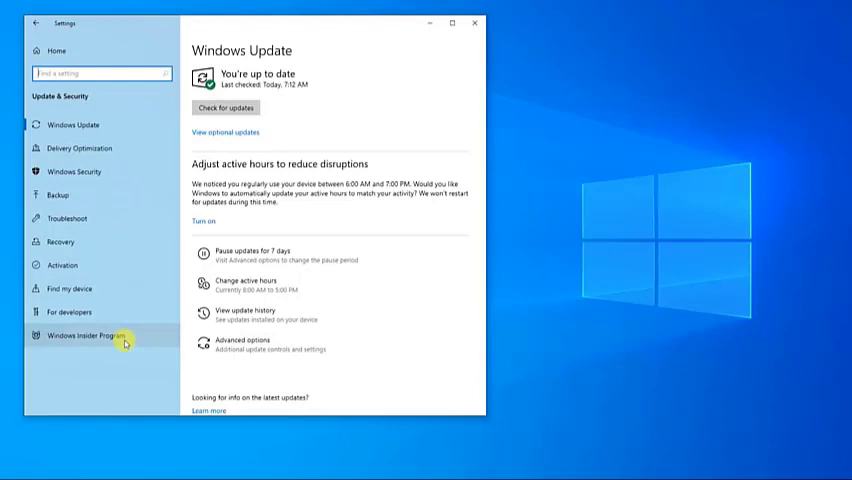
{"action": "mouse_move", "coordinate": [104, 172]}
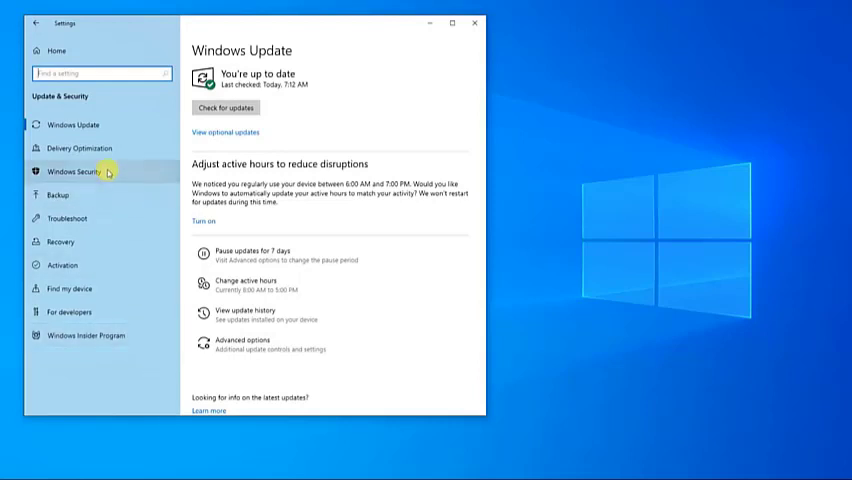
{"action": "left_click", "coordinate": [72, 172]}
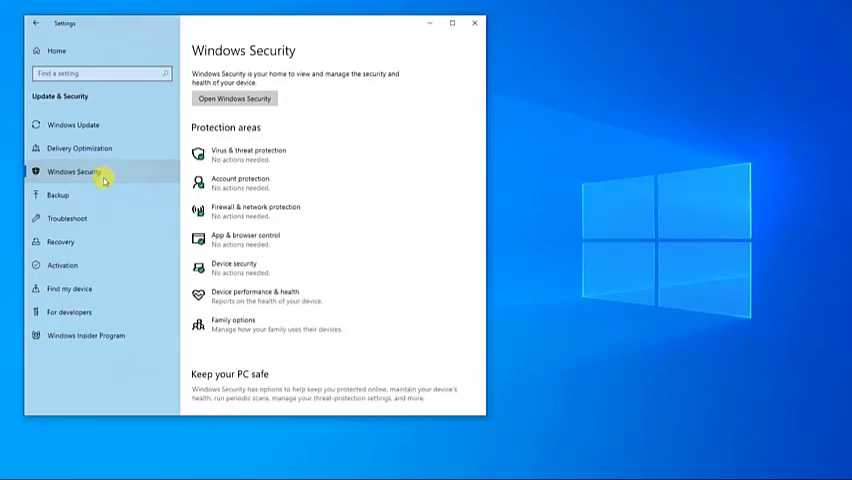
{"action": "mouse_move", "coordinate": [228, 170]}
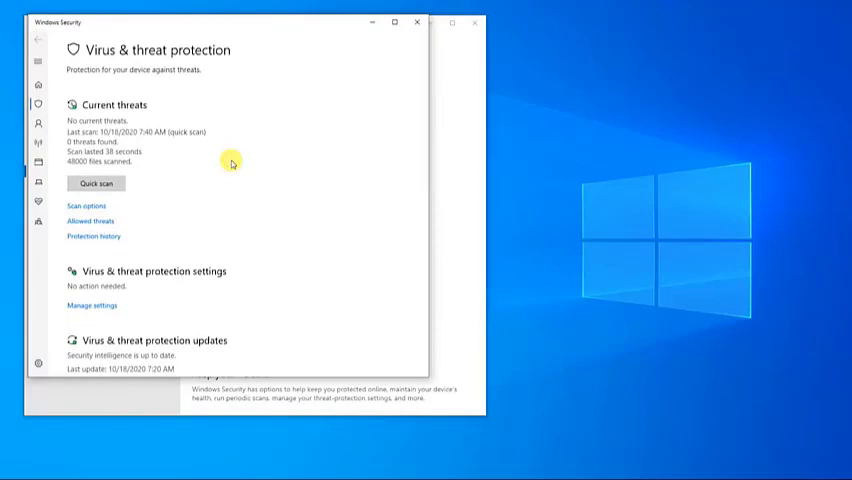
{"action": "mouse_move", "coordinate": [196, 168]}
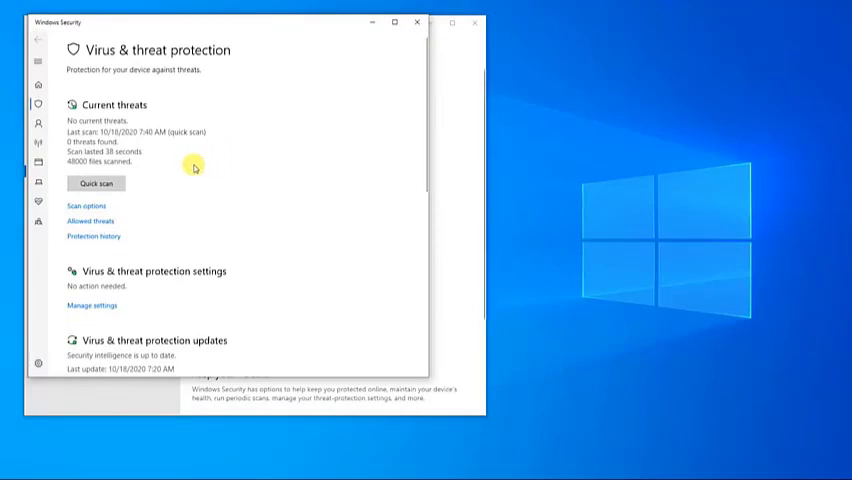
{"action": "mouse_move", "coordinate": [100, 306]}
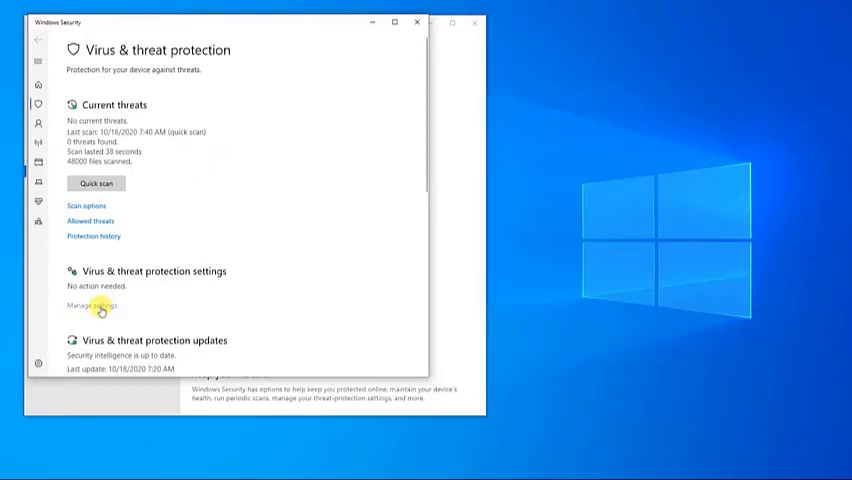
Show the Defender Antivirus Exclusions page via Virus & threat protection's Manage settings.
{"action": "left_click", "coordinate": [96, 304]}
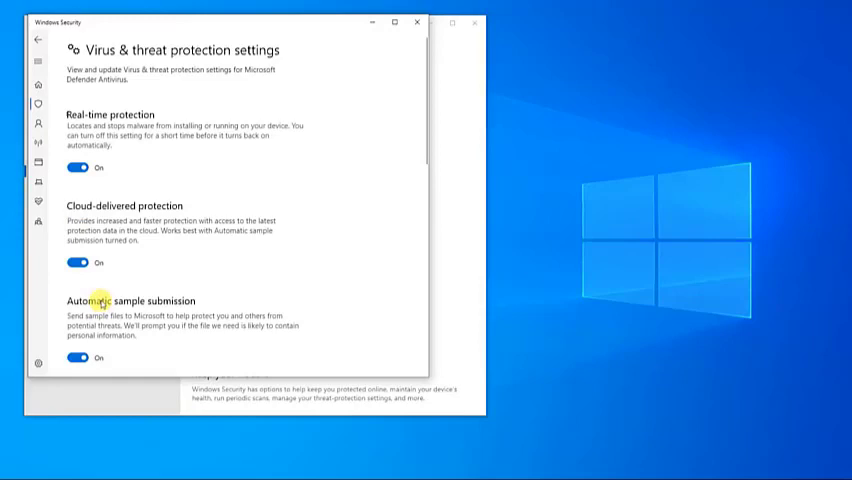
{"action": "scroll", "scroll_direction": "down", "scroll_amount": 3}
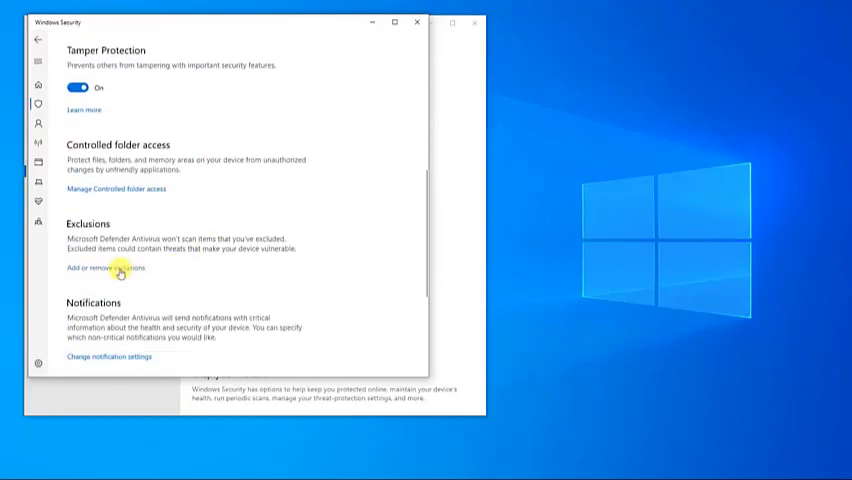
{"action": "left_click", "coordinate": [92, 270]}
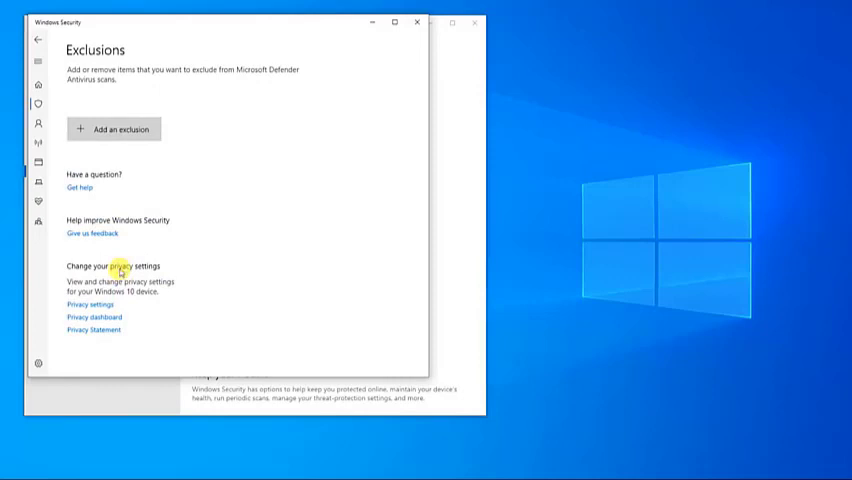
{"action": "mouse_move", "coordinate": [132, 132]}
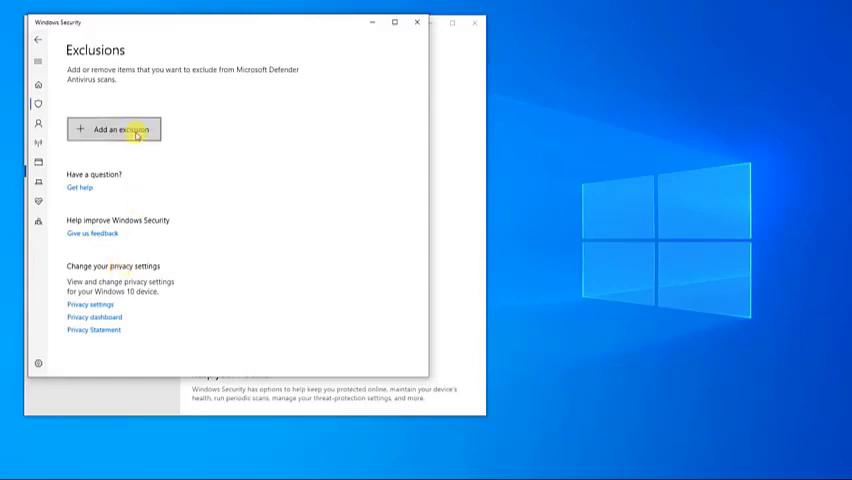
Add C:\Program Files\BlueStacks as a folder exclusion, then close Windows Security and Settings.
{"action": "left_click", "coordinate": [112, 128]}
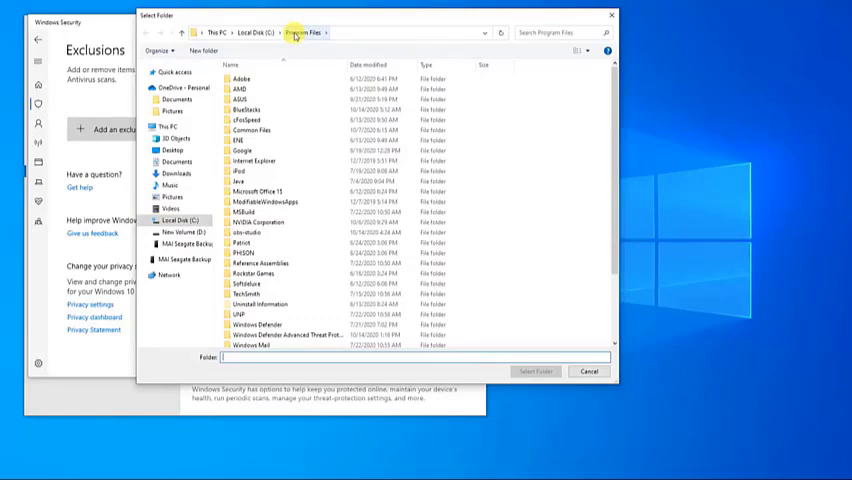
{"action": "left_click", "coordinate": [244, 108]}
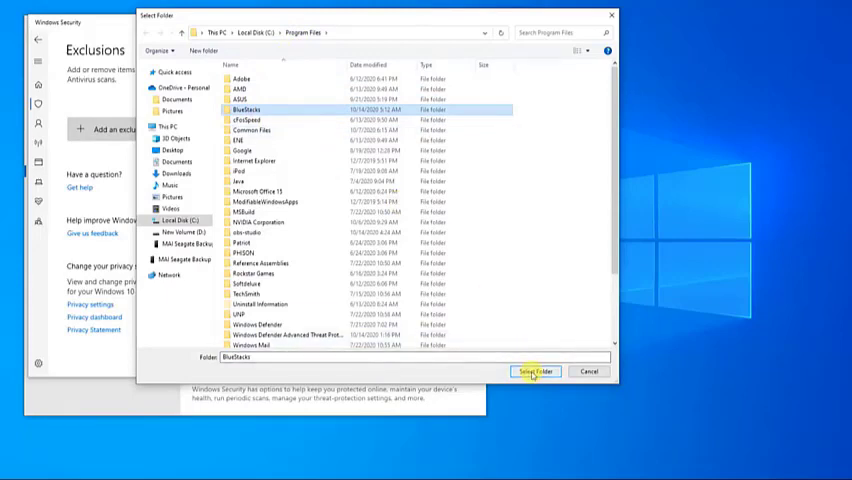
{"action": "left_click", "coordinate": [540, 372]}
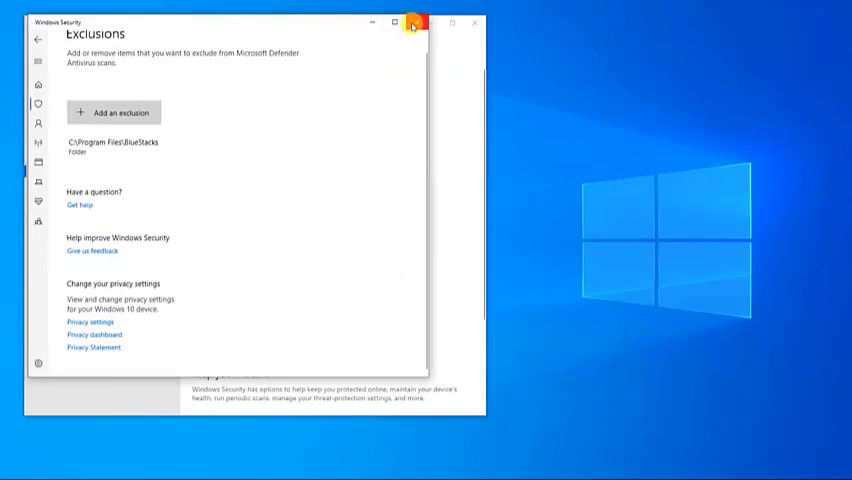
{"action": "left_click", "coordinate": [416, 22]}
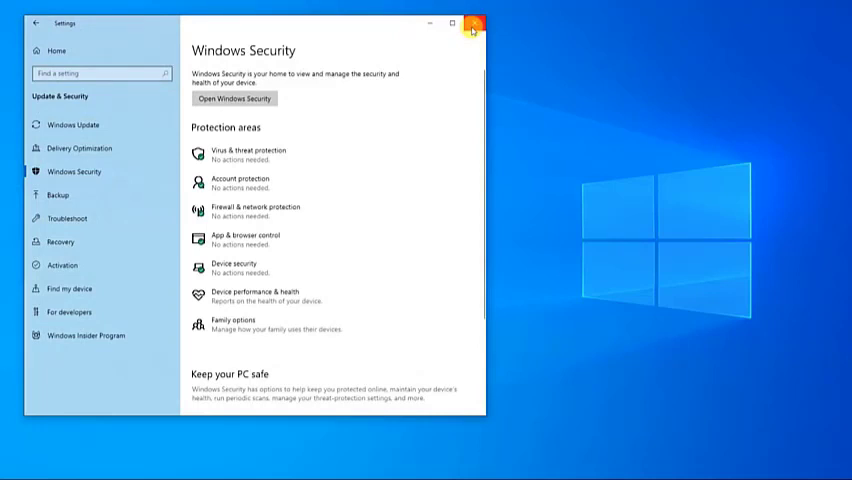
{"action": "left_click", "coordinate": [482, 24]}
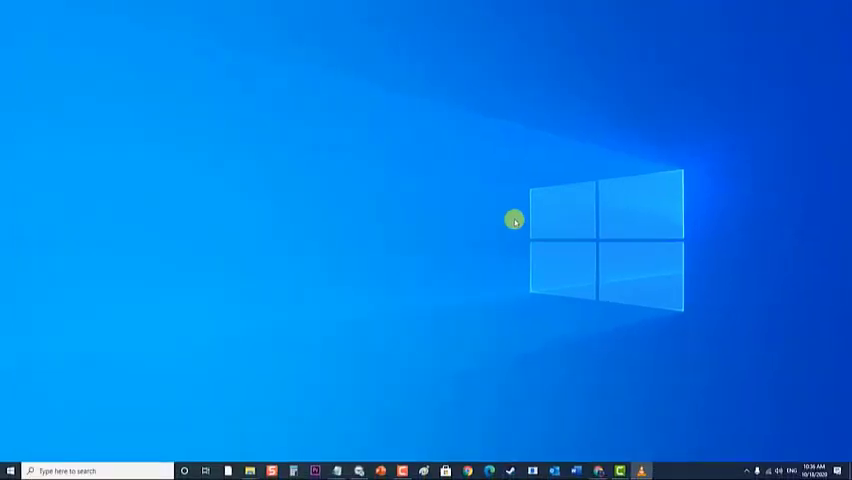
{"action": "mouse_move", "coordinate": [708, 378]}
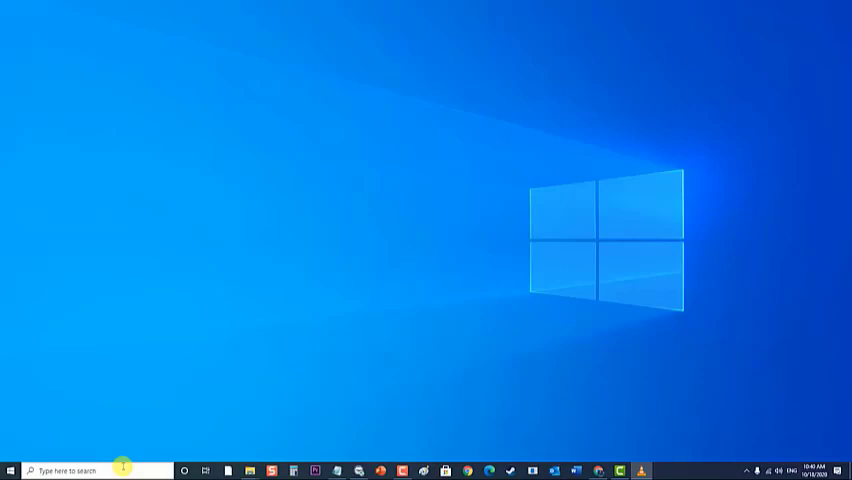
{"action": "type", "text": "netw"}
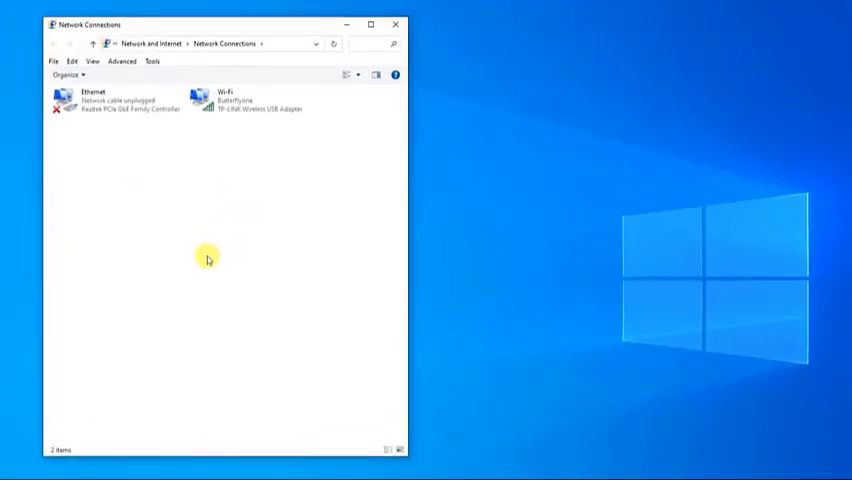
Disable the Wi-Fi adapter in Network Connections, then enable it again.
{"action": "left_click", "coordinate": [240, 108]}
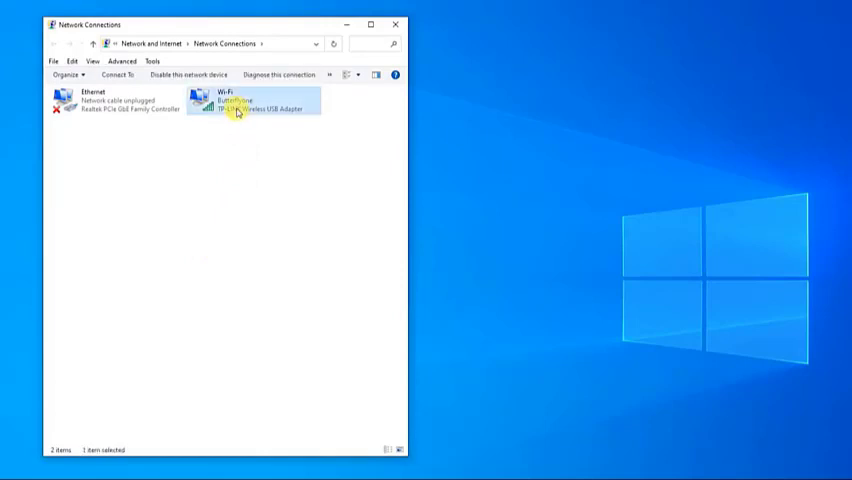
{"action": "right_click", "coordinate": [236, 112]}
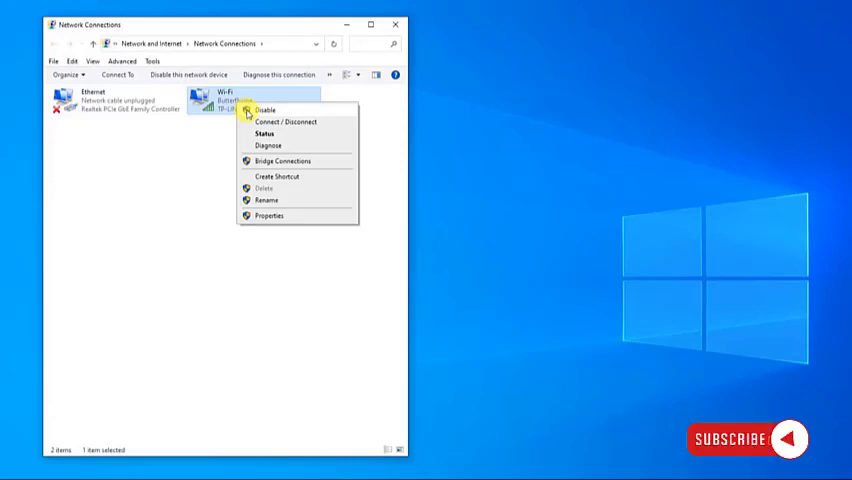
{"action": "left_click", "coordinate": [262, 108]}
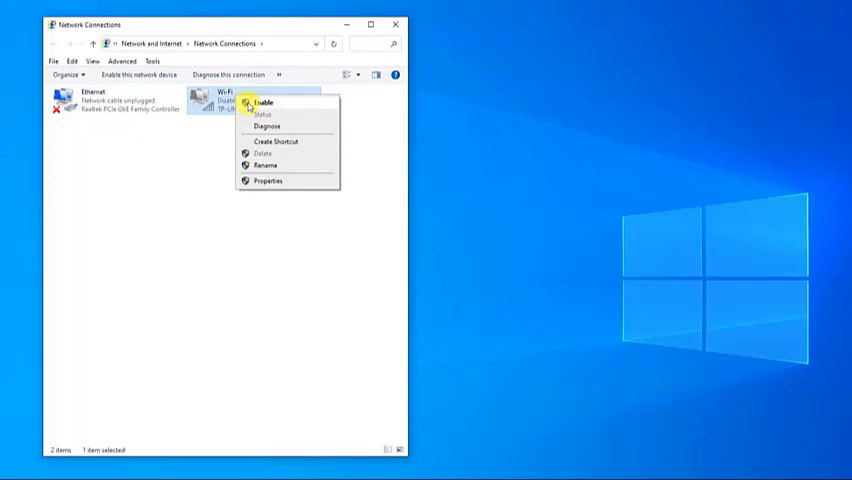
{"action": "left_click", "coordinate": [266, 102]}
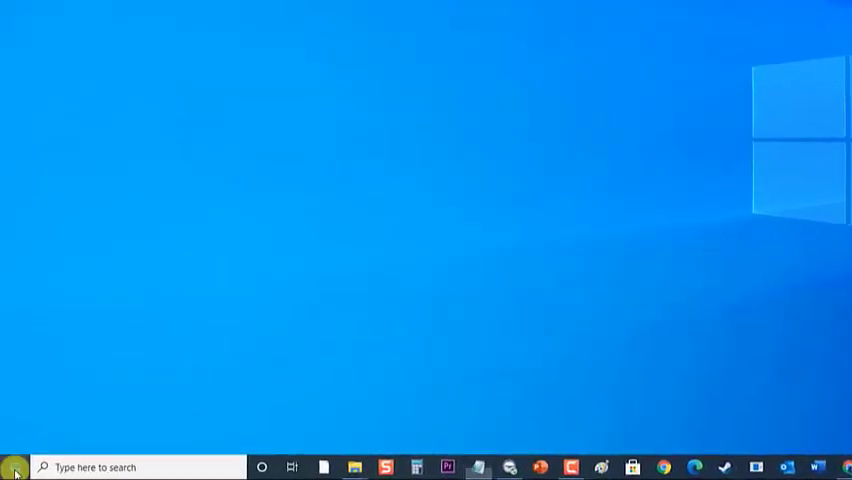
Bring up Windows Settings from the Start button.
{"action": "left_click", "coordinate": [12, 466]}
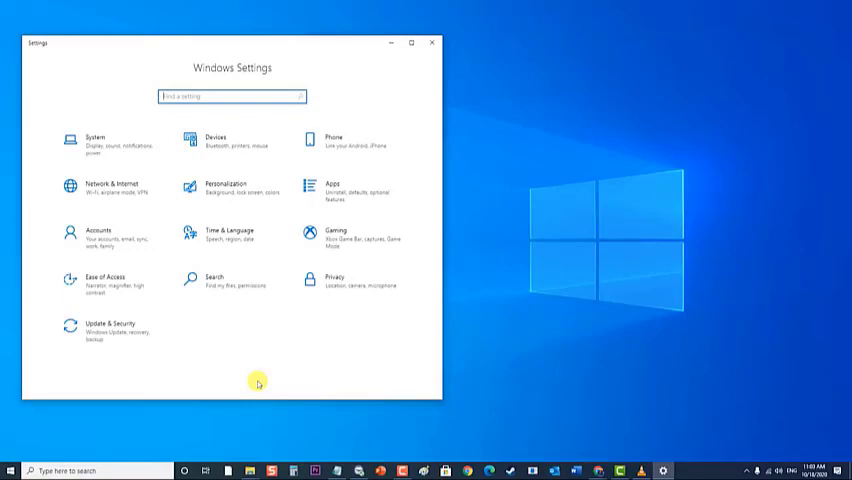
{"action": "mouse_move", "coordinate": [344, 204]}
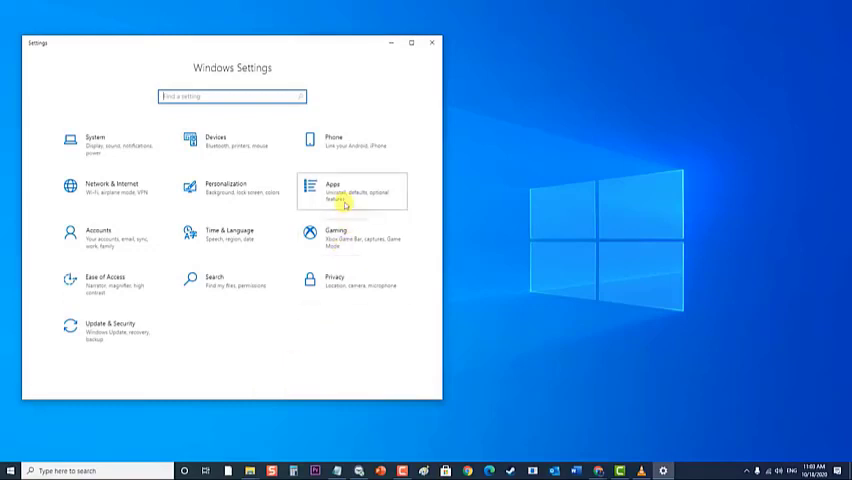
Locate and select BlueStacks App Player in the Apps & features list.
{"action": "left_click", "coordinate": [336, 190]}
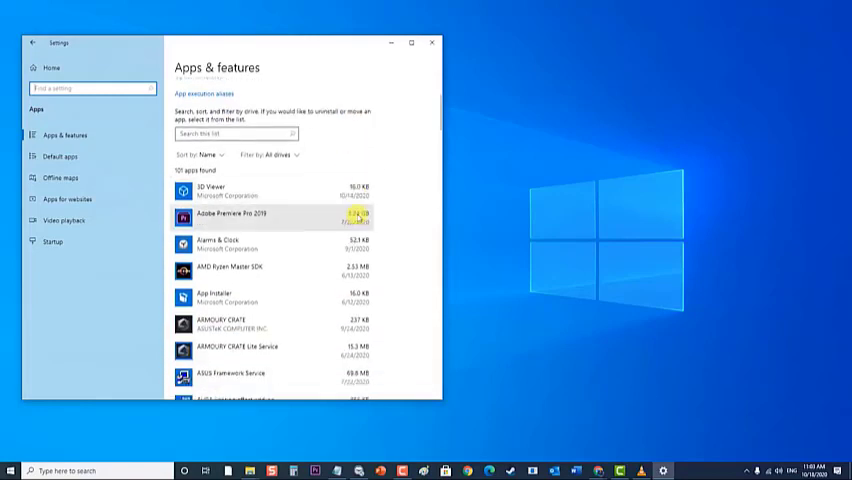
{"action": "scroll", "scroll_direction": "down", "scroll_amount": 3}
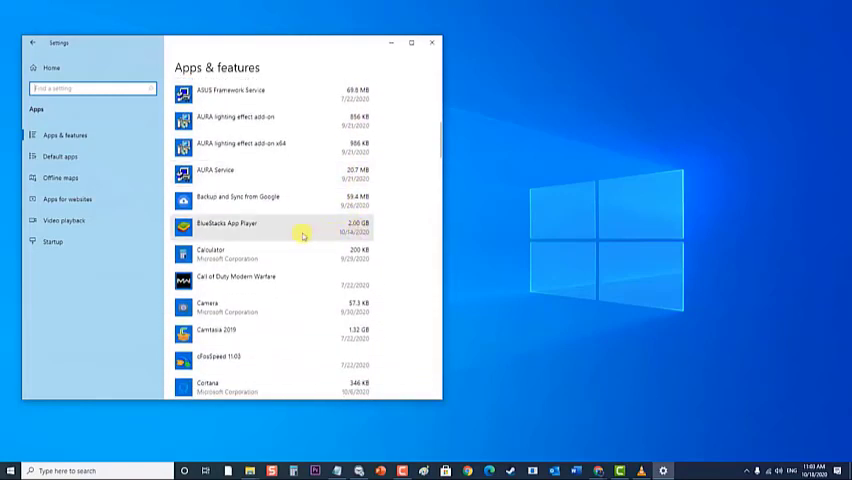
{"action": "left_click", "coordinate": [230, 224]}
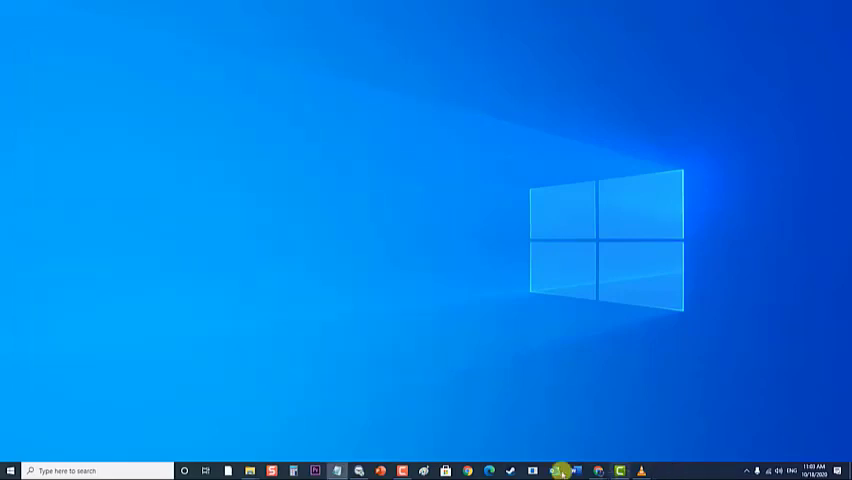
Browse C:\ProgramData for the leftover BlueStacks folder, then close File Explorer.
{"action": "left_click", "coordinate": [228, 472]}
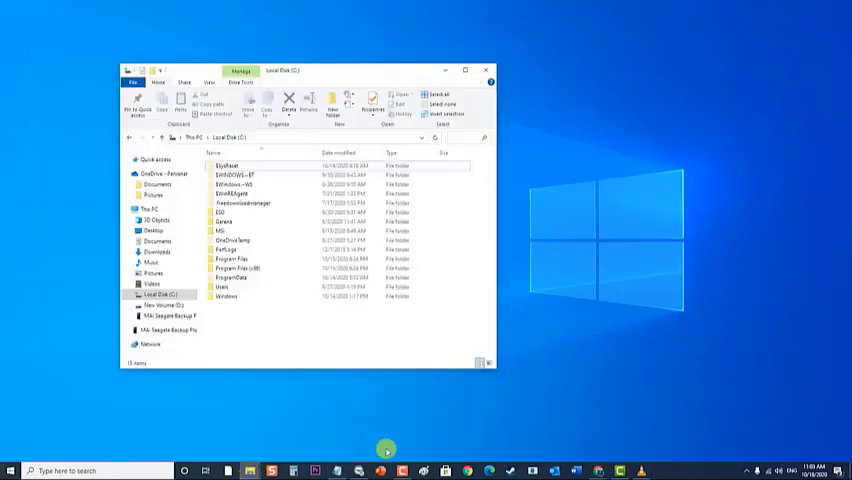
{"action": "mouse_move", "coordinate": [372, 340]}
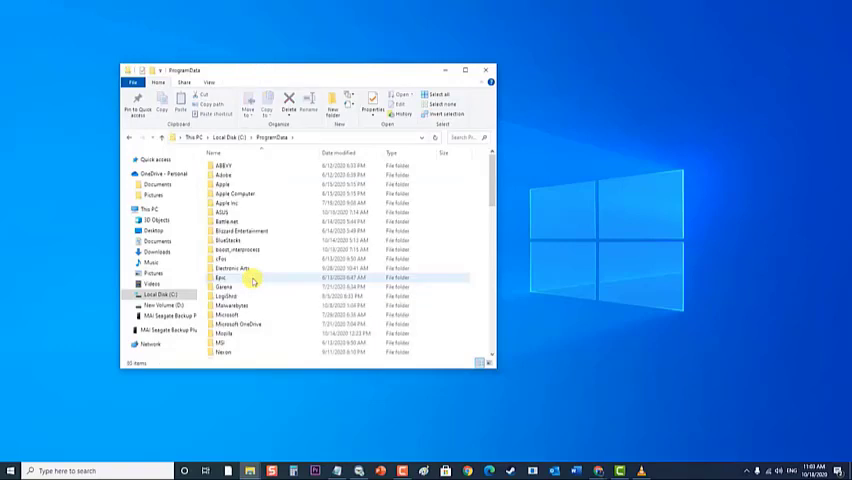
{"action": "mouse_move", "coordinate": [270, 280]}
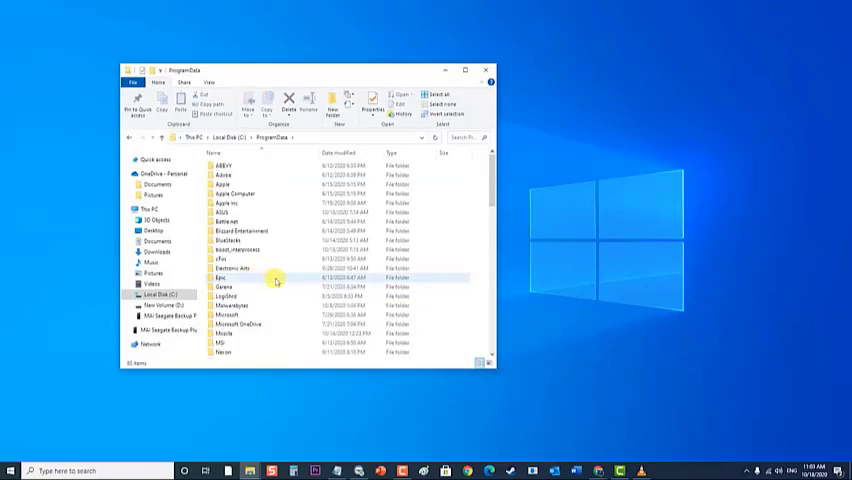
{"action": "right_click", "coordinate": [228, 240]}
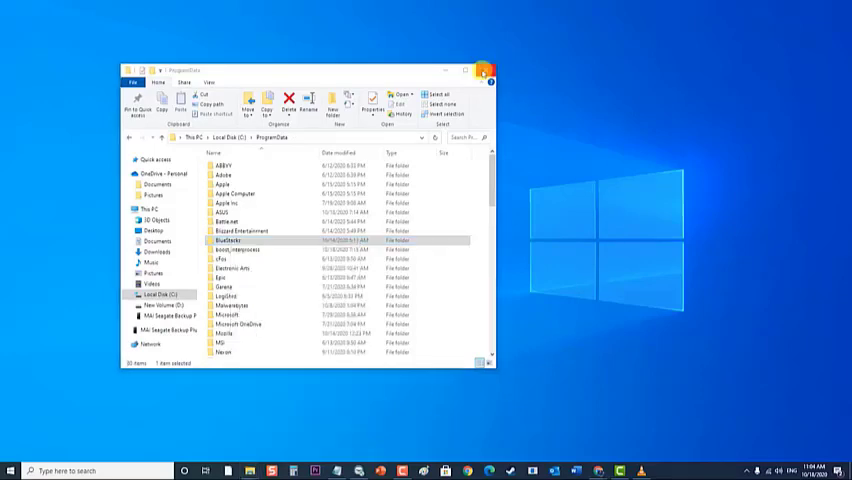
{"action": "left_click", "coordinate": [492, 66]}
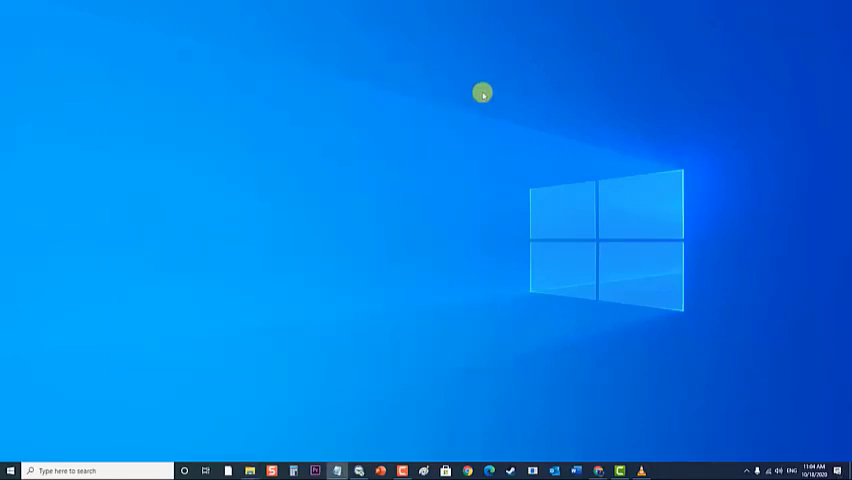
{"action": "mouse_move", "coordinate": [420, 316]}
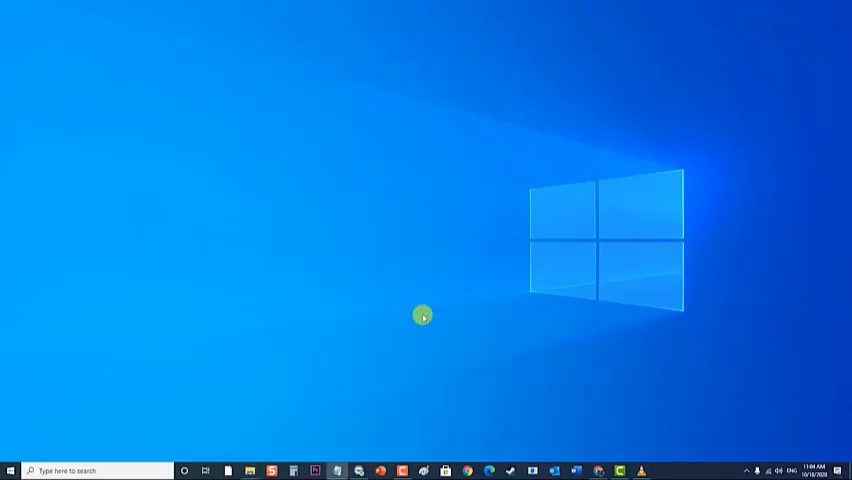
{"action": "mouse_move", "coordinate": [244, 384]}
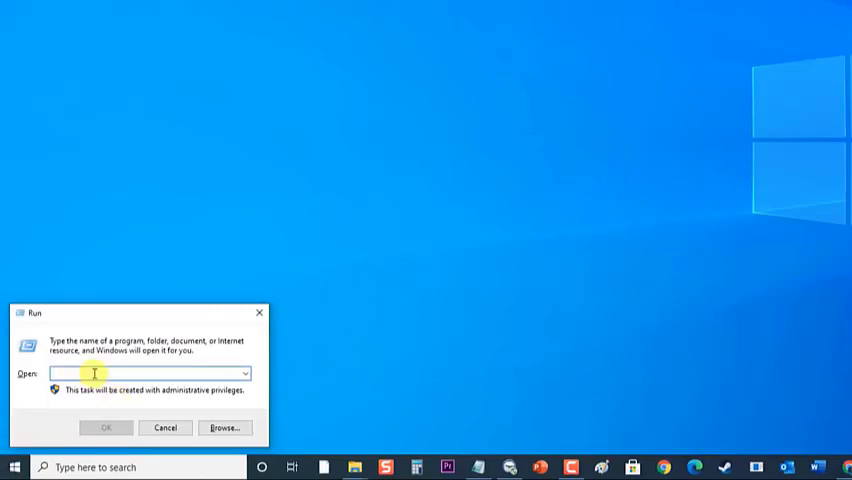
Run %temp% and delete all selected files in the Temp folder.
{"action": "type", "text": "%temp"}
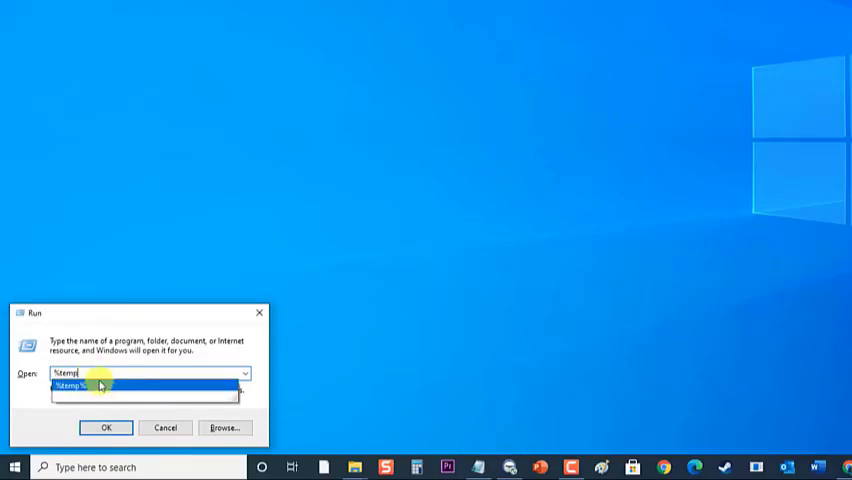
{"action": "left_click", "coordinate": [104, 428]}
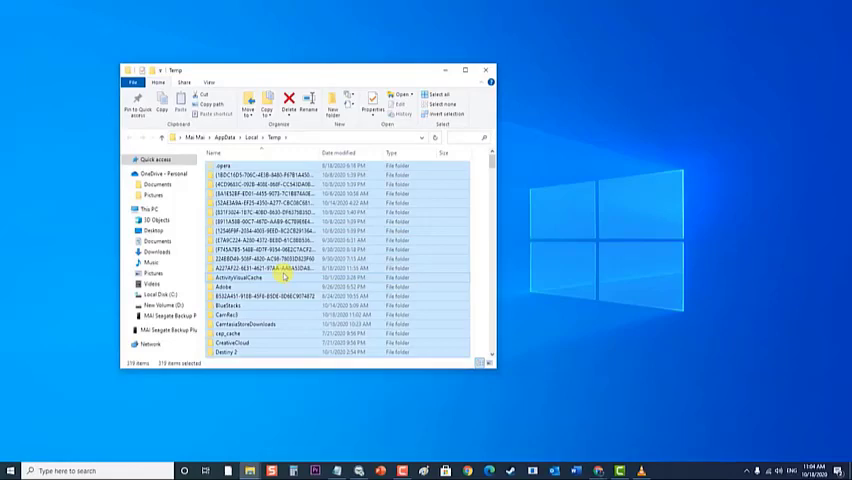
{"action": "right_click", "coordinate": [284, 276]}
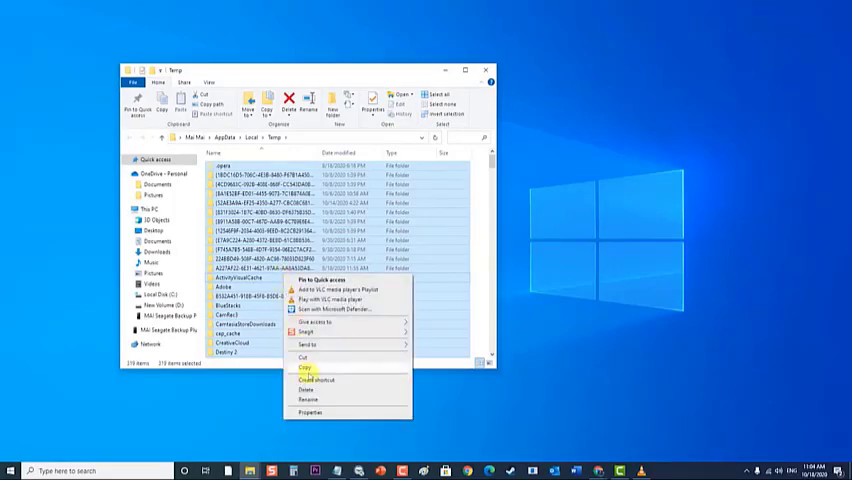
{"action": "mouse_move", "coordinate": [308, 388]}
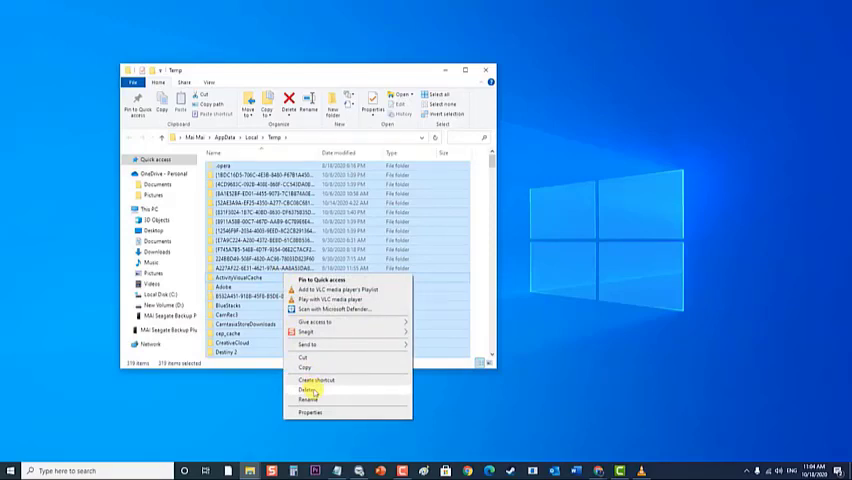
{"action": "left_click", "coordinate": [304, 388]}
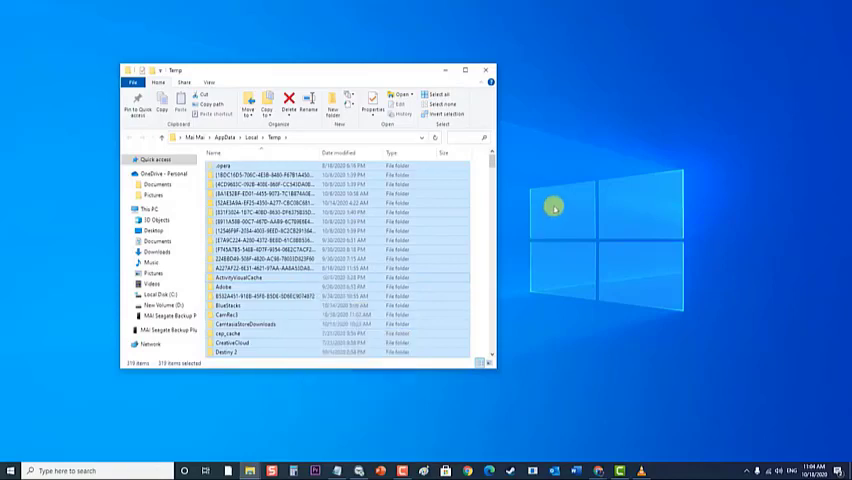
{"action": "left_click", "coordinate": [494, 72]}
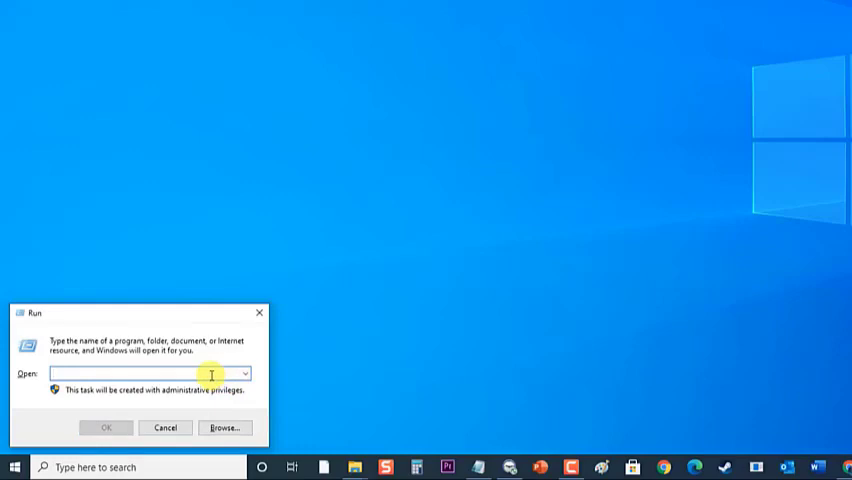
Launch regedit and expand HKEY_LOCAL_MACHINE > SOFTWARE.
{"action": "type", "text": "regedit"}
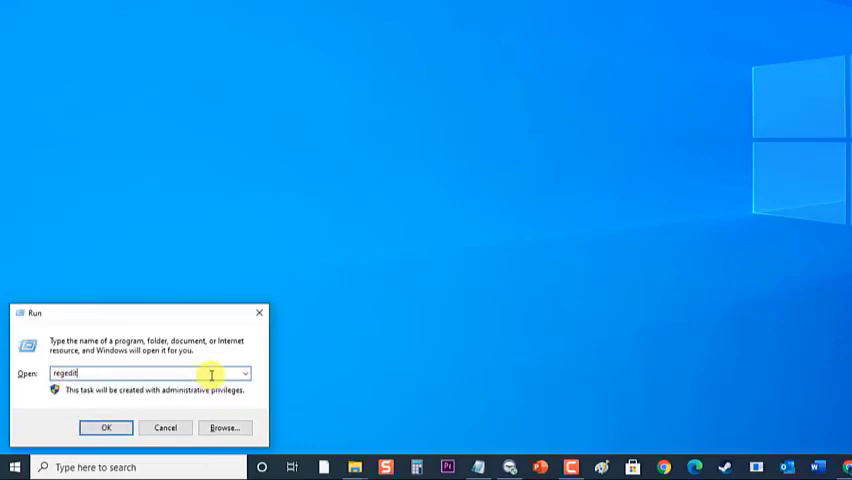
{"action": "left_click", "coordinate": [100, 428]}
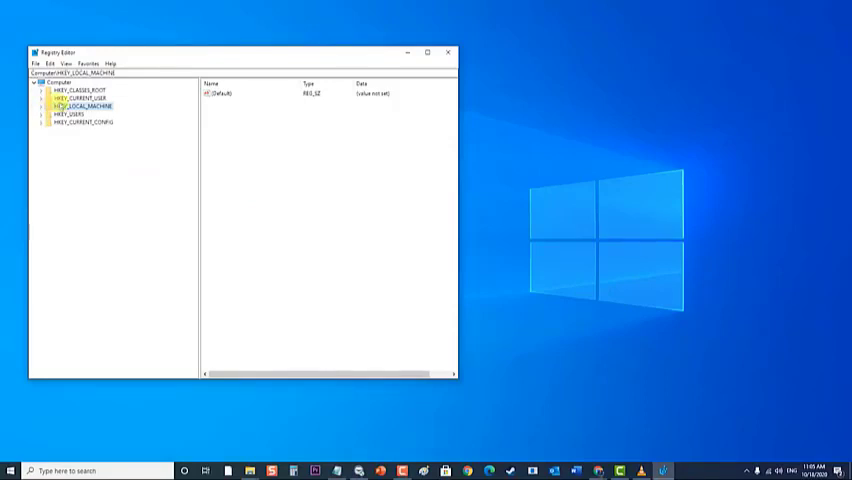
{"action": "left_click", "coordinate": [42, 104]}
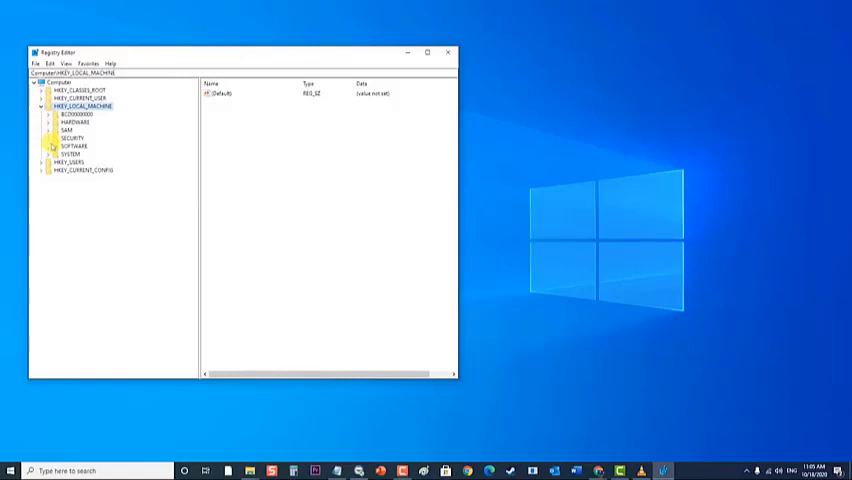
{"action": "left_click", "coordinate": [44, 144]}
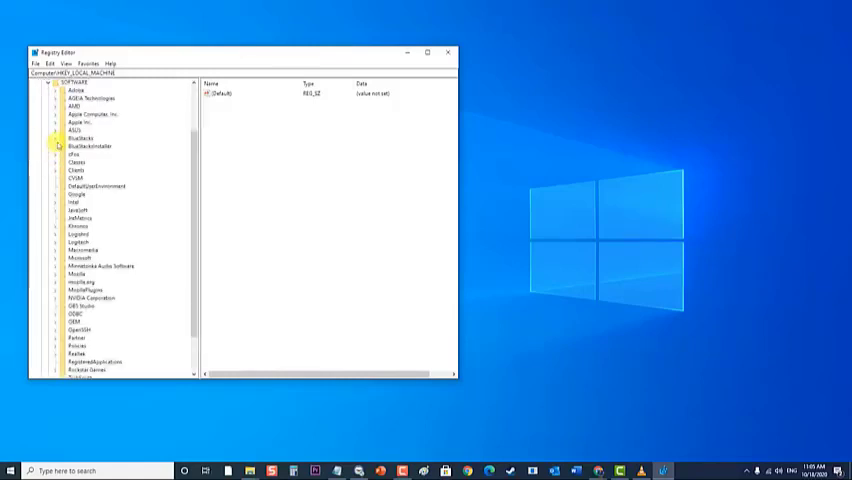
View the BlueStacks key's values and subkeys, then close Registry Editor.
{"action": "left_click", "coordinate": [80, 136]}
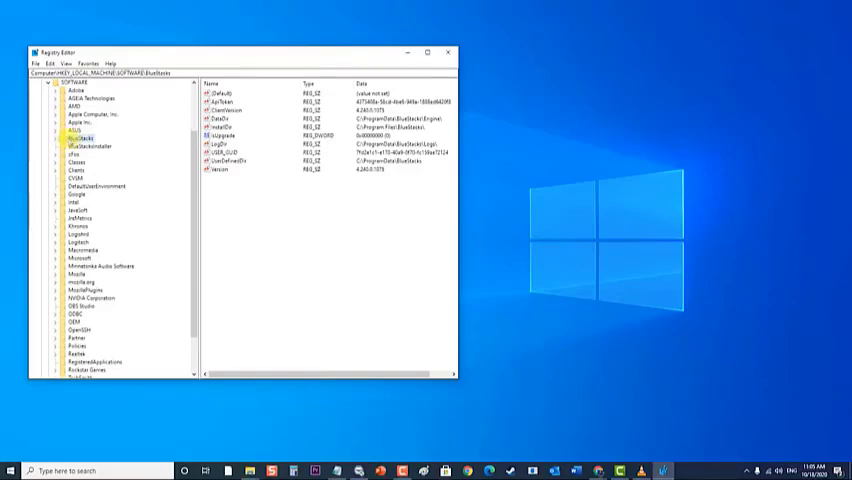
{"action": "left_click", "coordinate": [52, 136]}
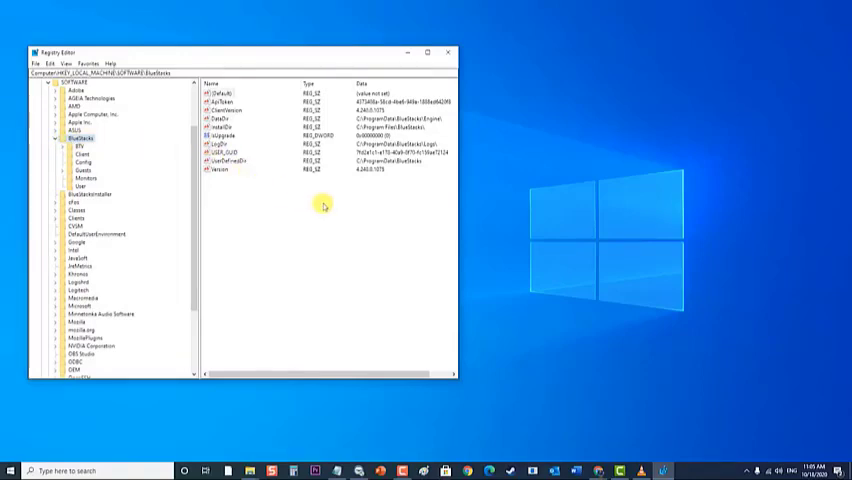
{"action": "mouse_move", "coordinate": [338, 204]}
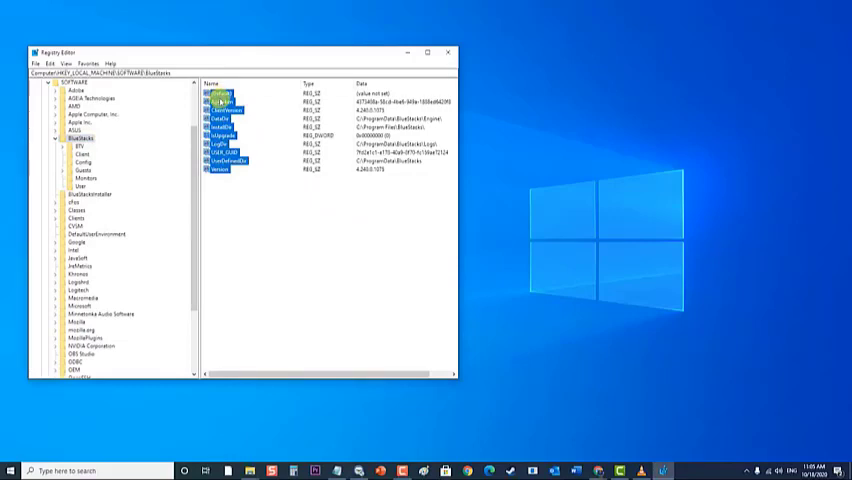
{"action": "right_click", "coordinate": [212, 92]}
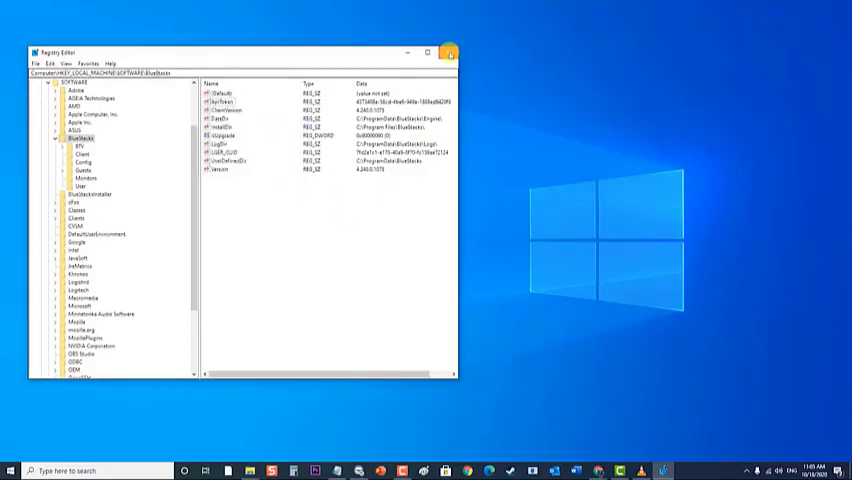
{"action": "left_click", "coordinate": [454, 48]}
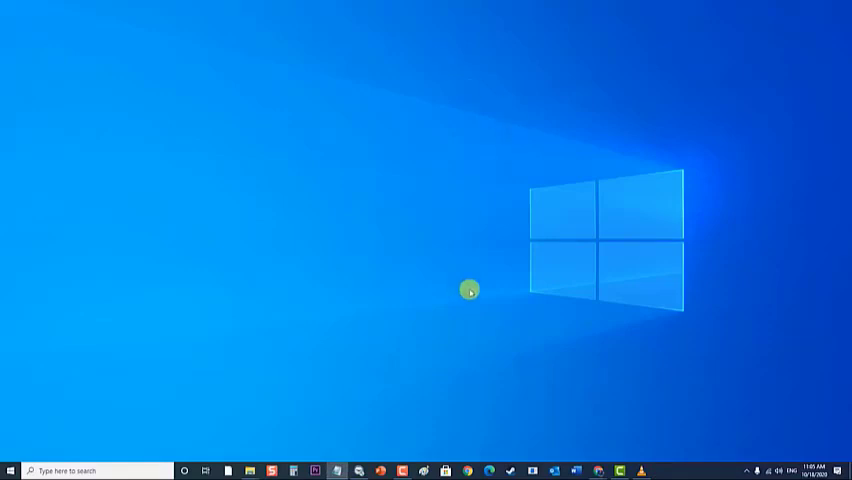
{"action": "mouse_move", "coordinate": [476, 310]}
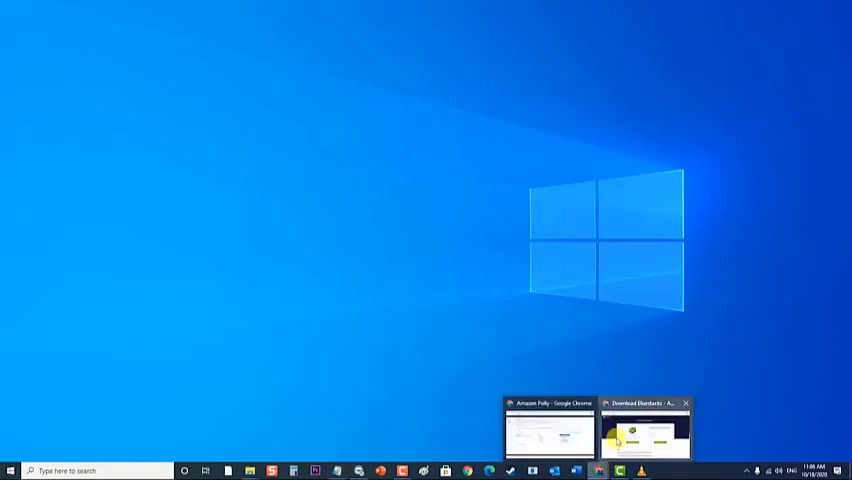
Choose the Windows 64 bit and Android version options on the BlueStacks 4 download page.
{"action": "left_click", "coordinate": [644, 442]}
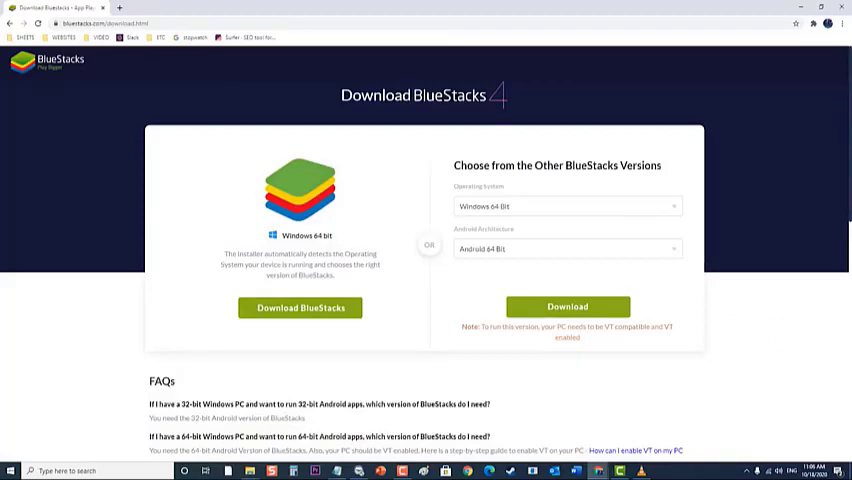
{"action": "mouse_move", "coordinate": [636, 284]}
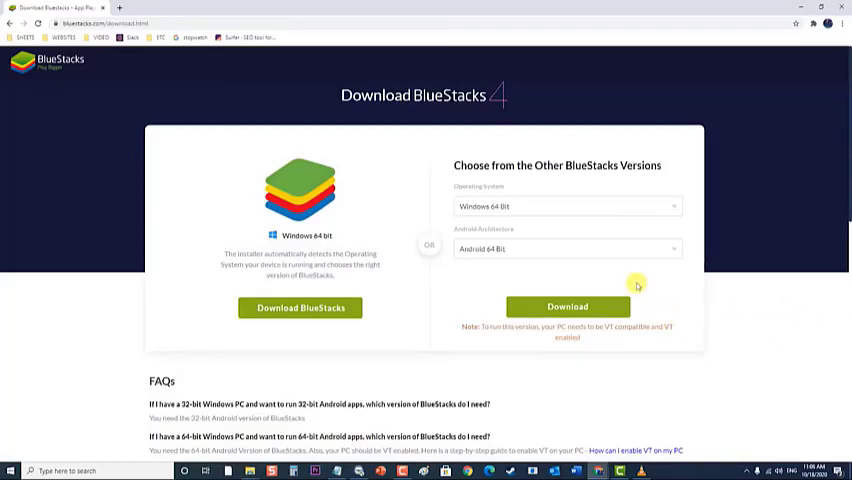
{"action": "left_click", "coordinate": [564, 204]}
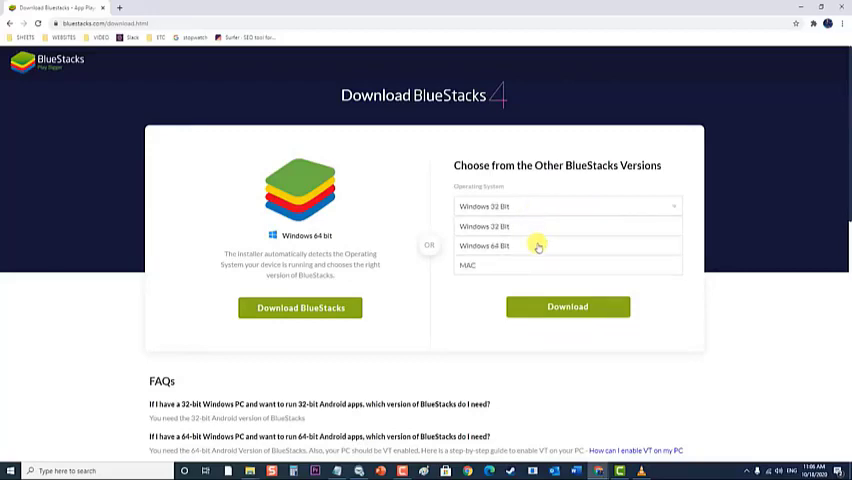
{"action": "left_click", "coordinate": [484, 246]}
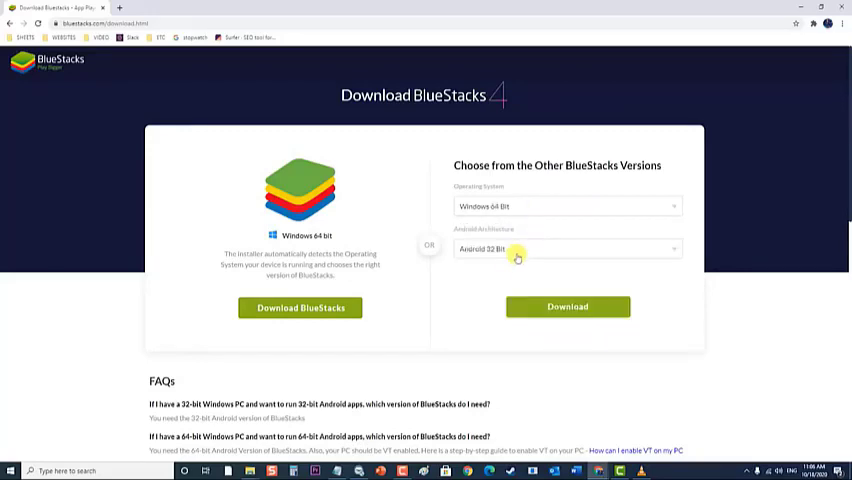
{"action": "left_click", "coordinate": [568, 248]}
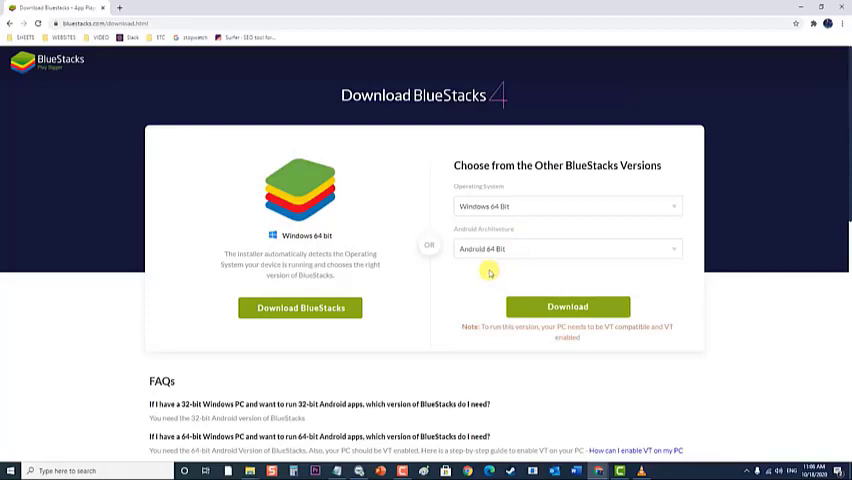
{"action": "mouse_move", "coordinate": [492, 278]}
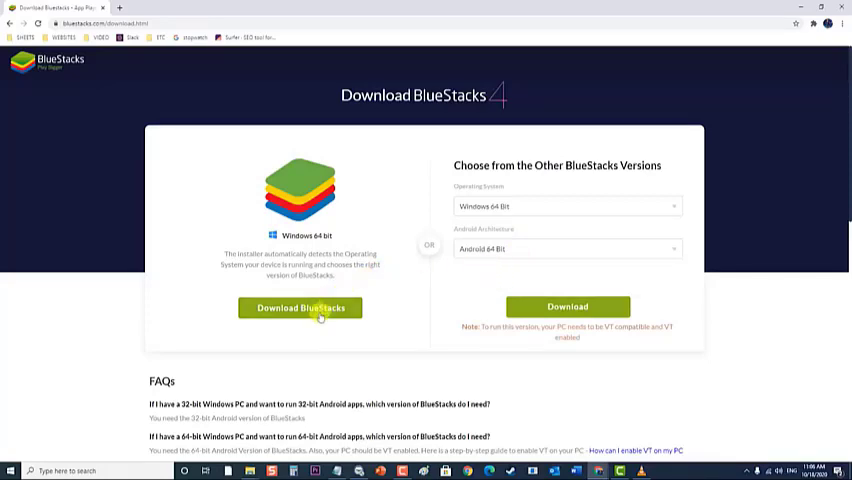
Start downloading the BlueStacks installer.
{"action": "left_click", "coordinate": [300, 308]}
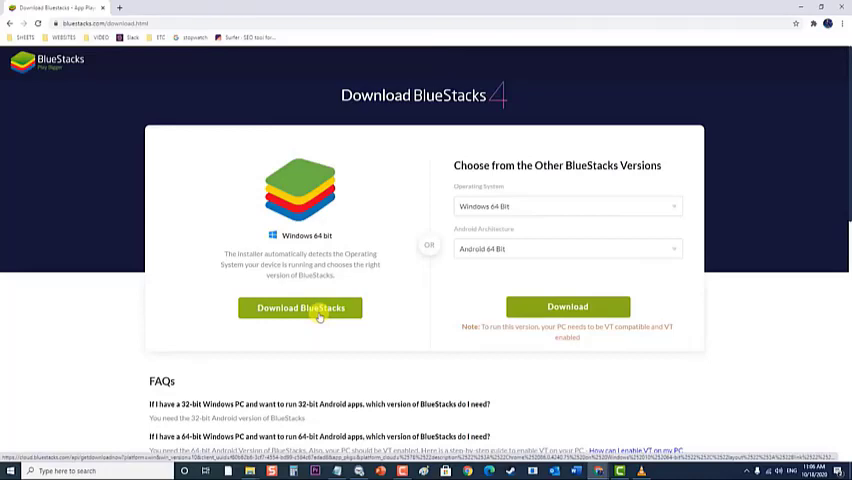
{"action": "left_click", "coordinate": [300, 308]}
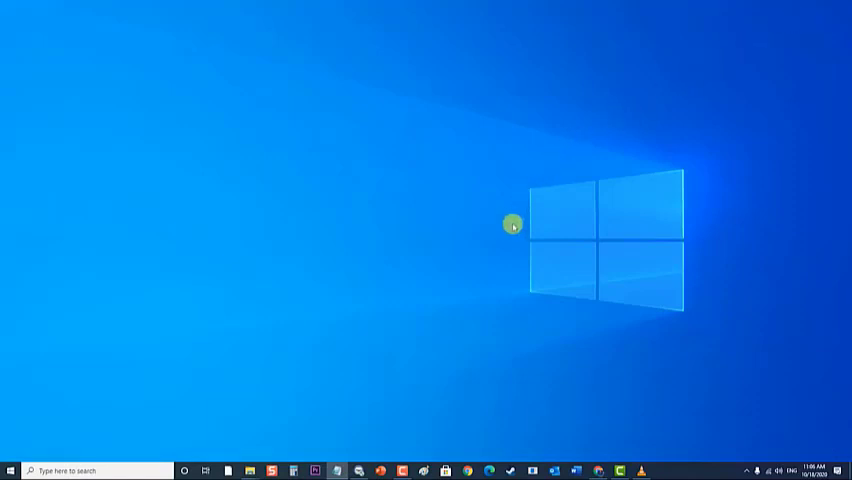
{"action": "mouse_move", "coordinate": [480, 316]}
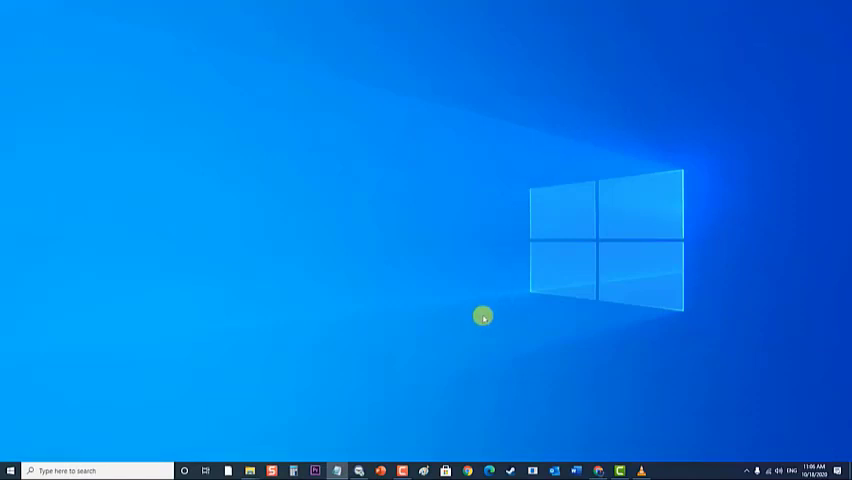